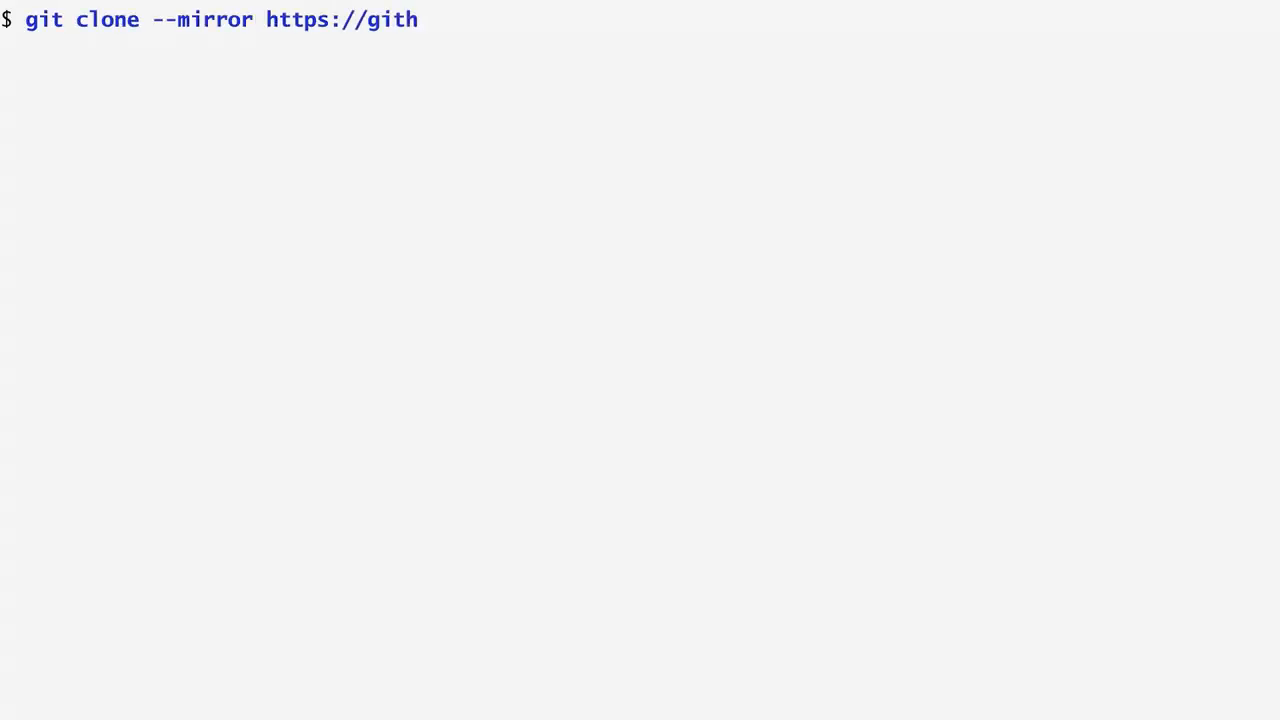
Mirror-clone github.com/dspinellis/unix-history-repo and change into the unix-history-repo directory.
text(ub.com/dspinel)
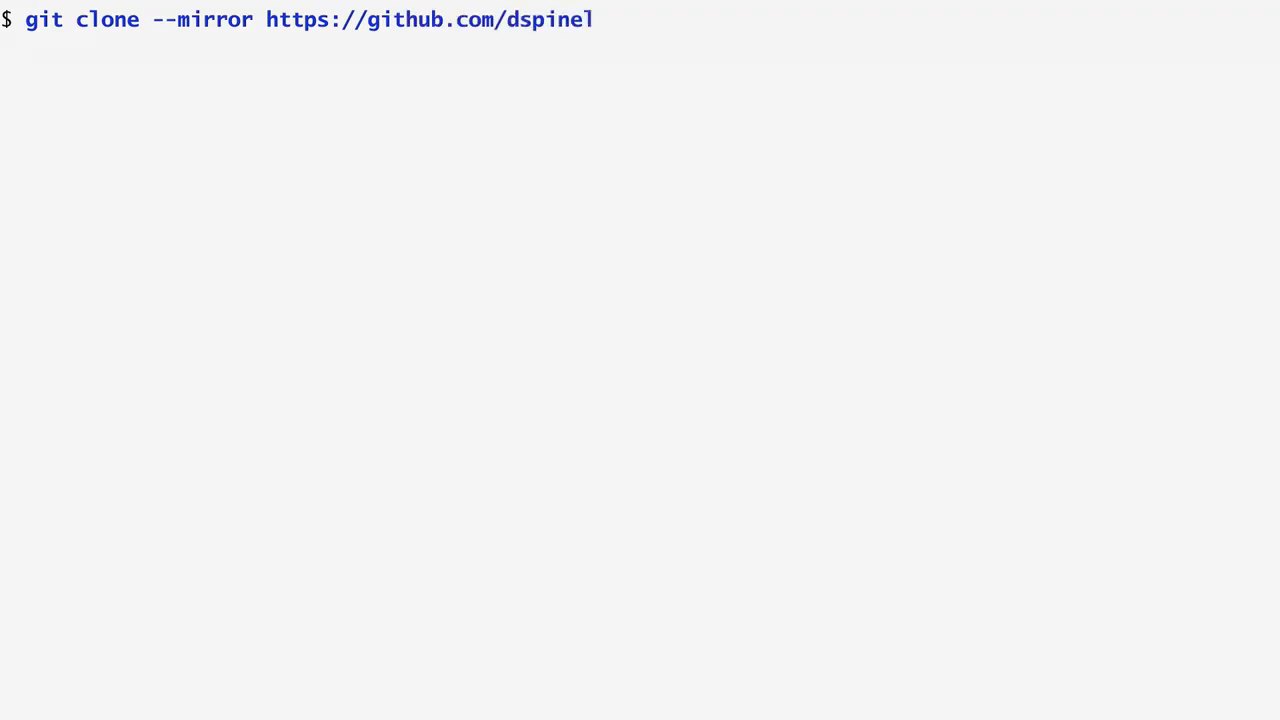
text(llis/unix-history-repo.git)
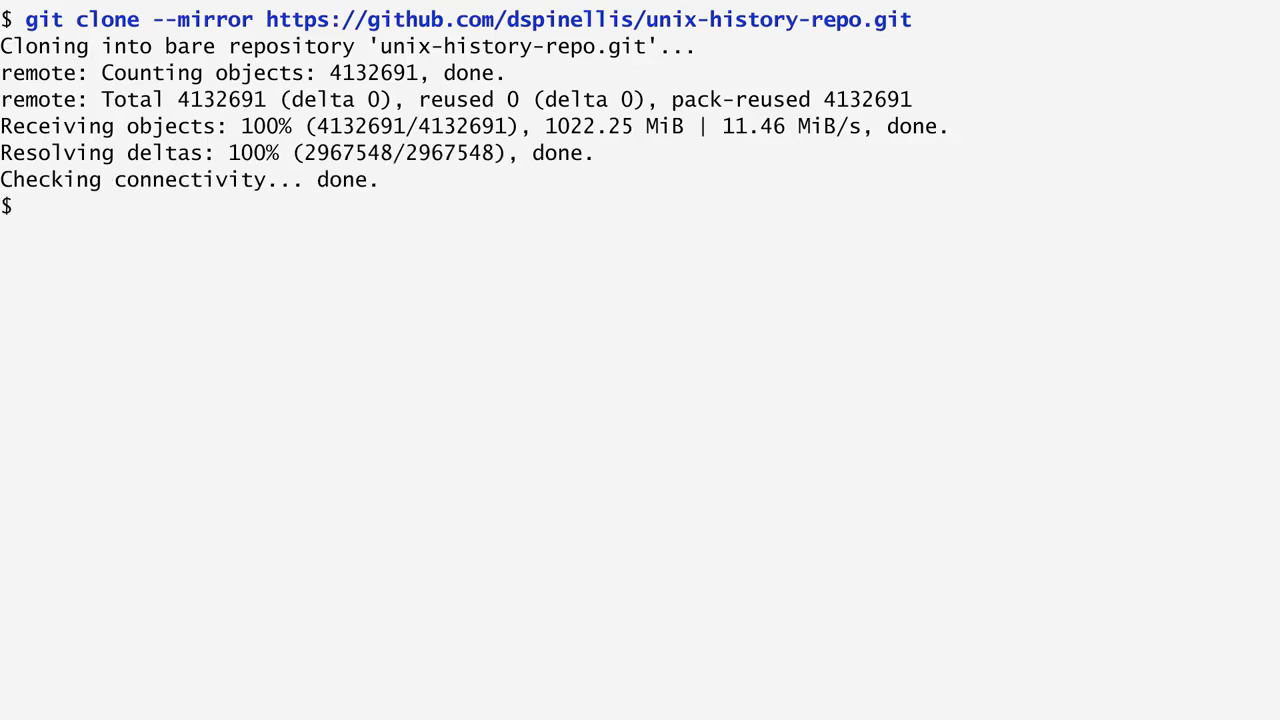
text(cd unix-history-repo)
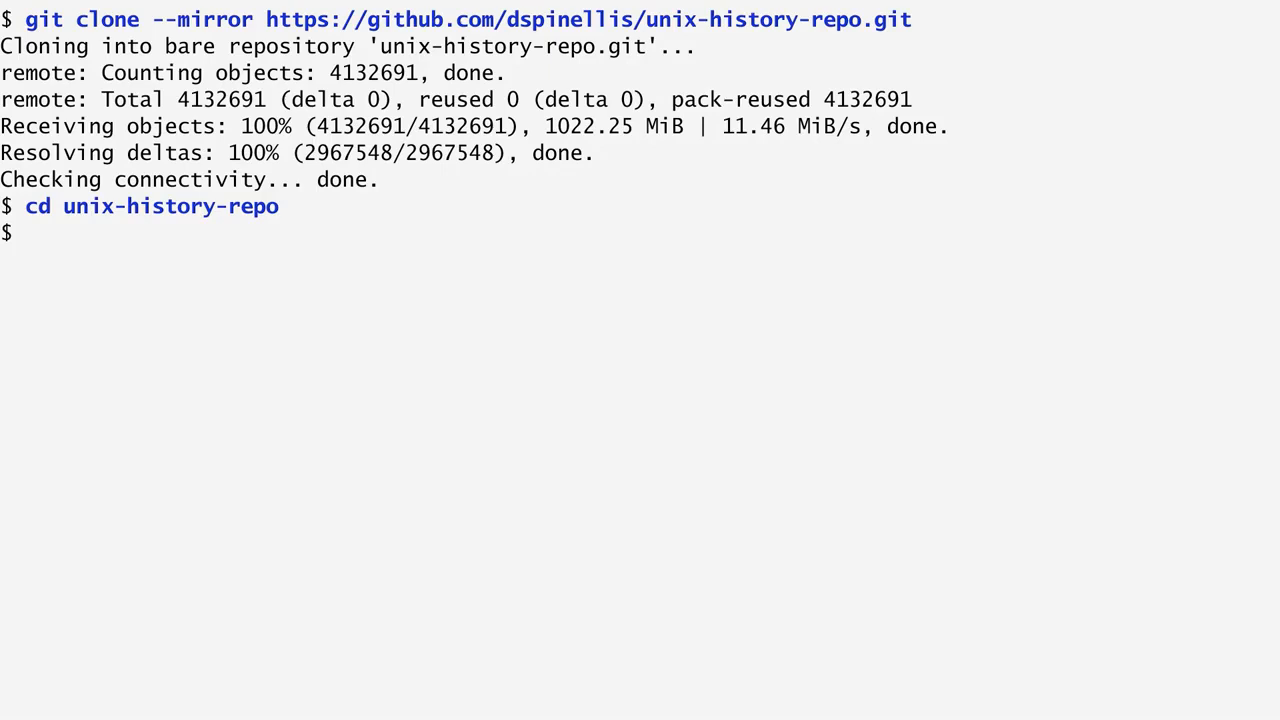
Run the git log pipeline counting FreeBSD-release/10.0.0 commits per weekday, sorted by count.
text(git log --pretty=fo)
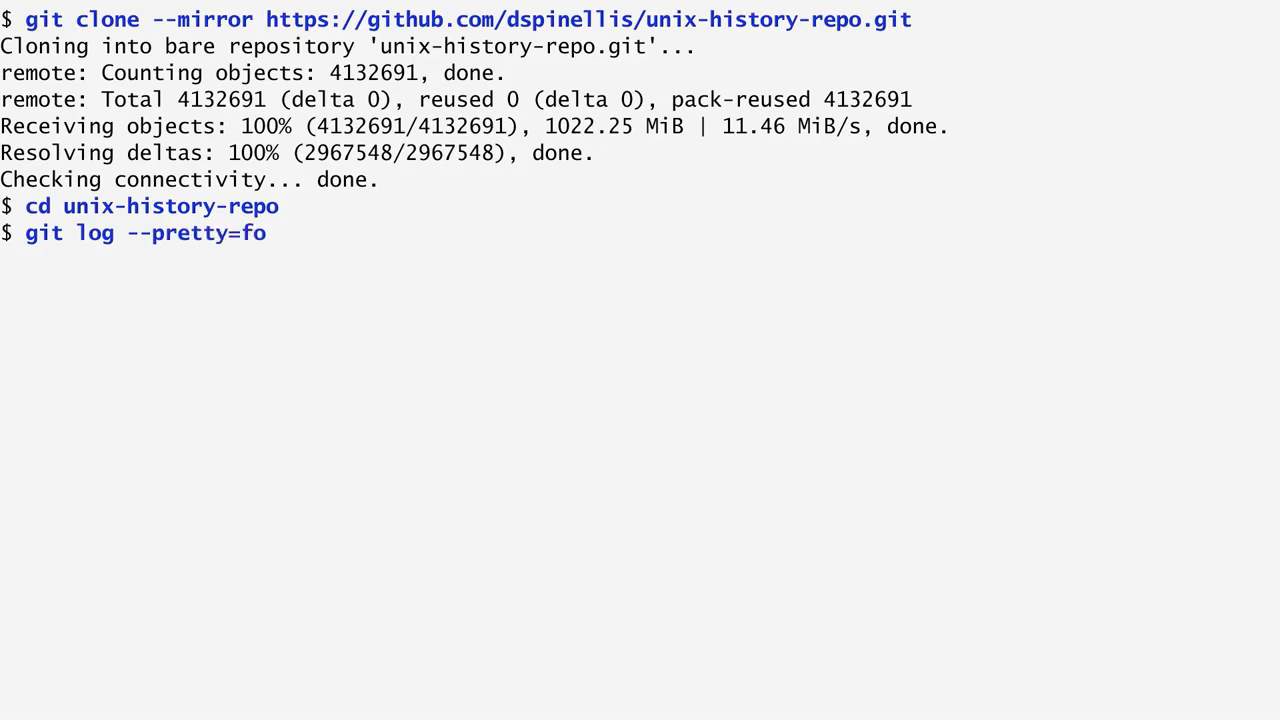
text(rmat:%aD FreeBSD-)
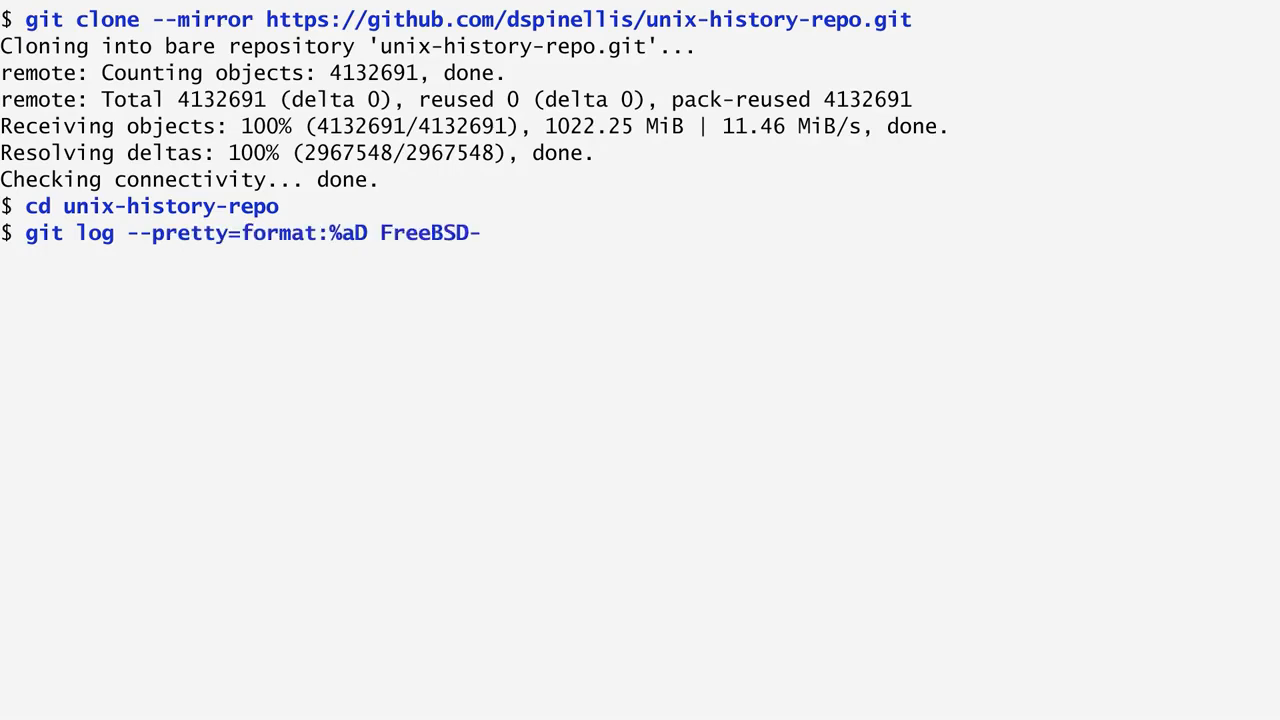
text(release/10.0.0 | # Fetch commit dates)
text(uniq -)
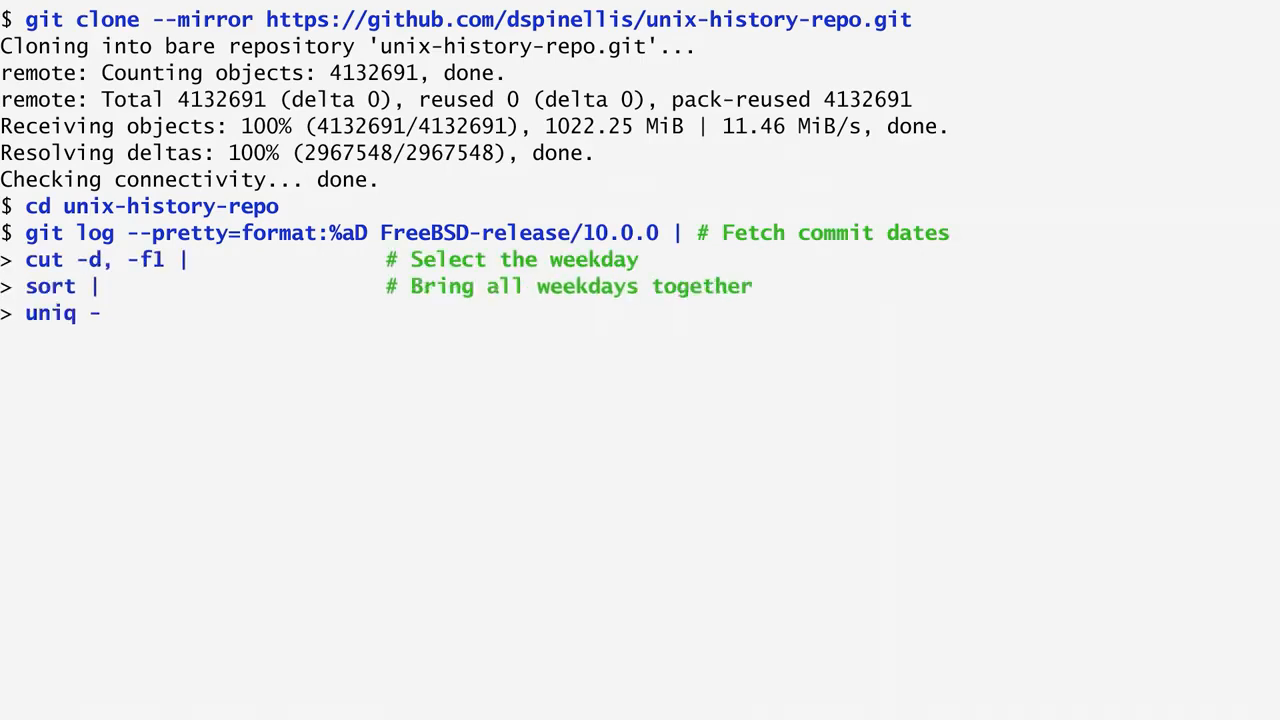
key(Enter)
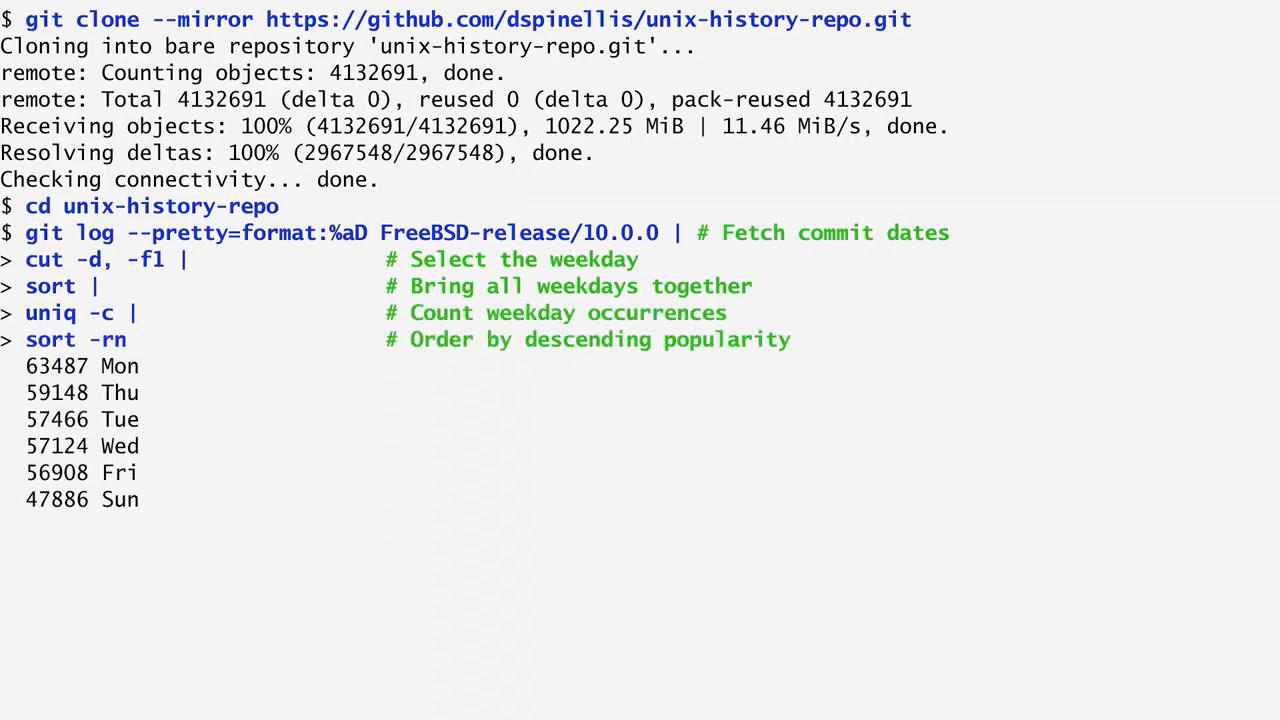